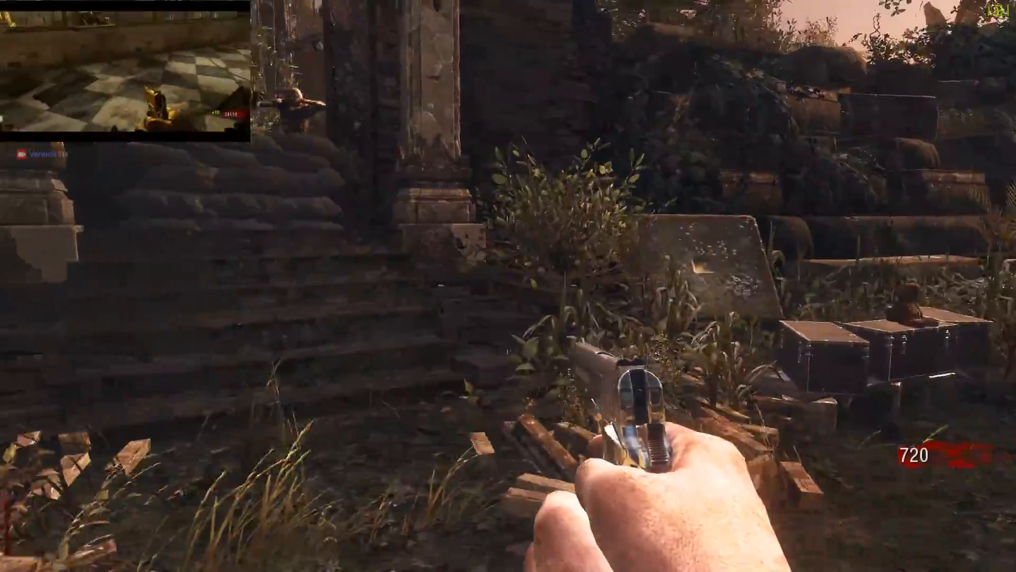
Click the Start button on the taskbar while the game is paused
{"action": "left_click", "coordinate": [13, 560]}
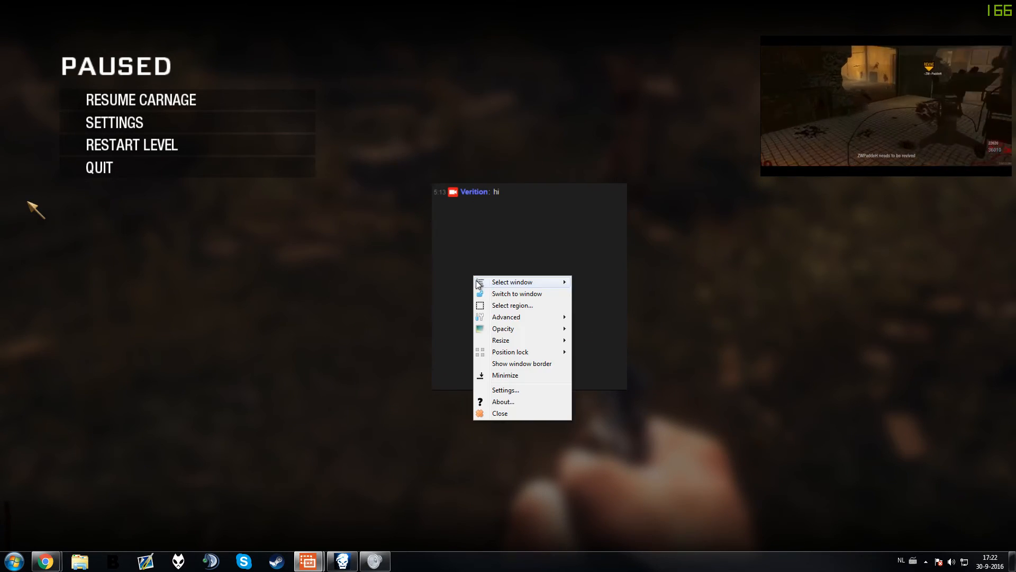
{"action": "mouse_move", "coordinate": [502, 328]}
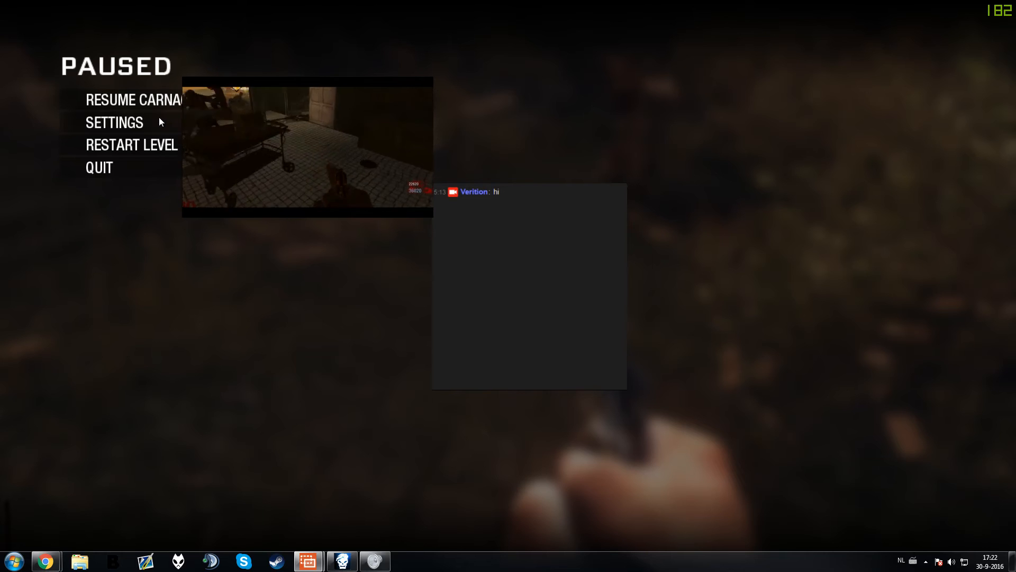
Open the video overlay's context menu and move it over the top of the chat replica
{"action": "right_click", "coordinate": [214, 122]}
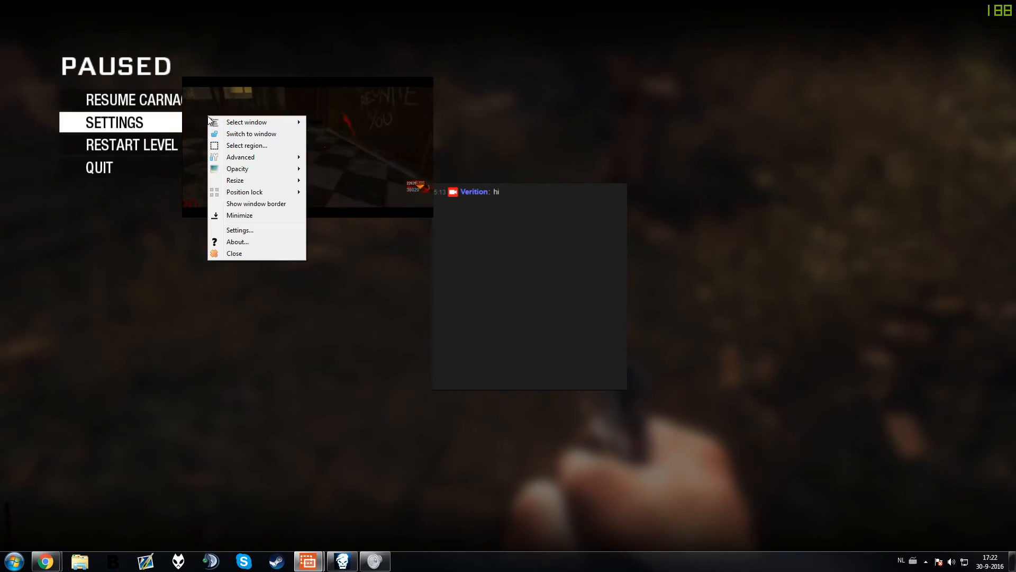
{"action": "mouse_move", "coordinate": [241, 156]}
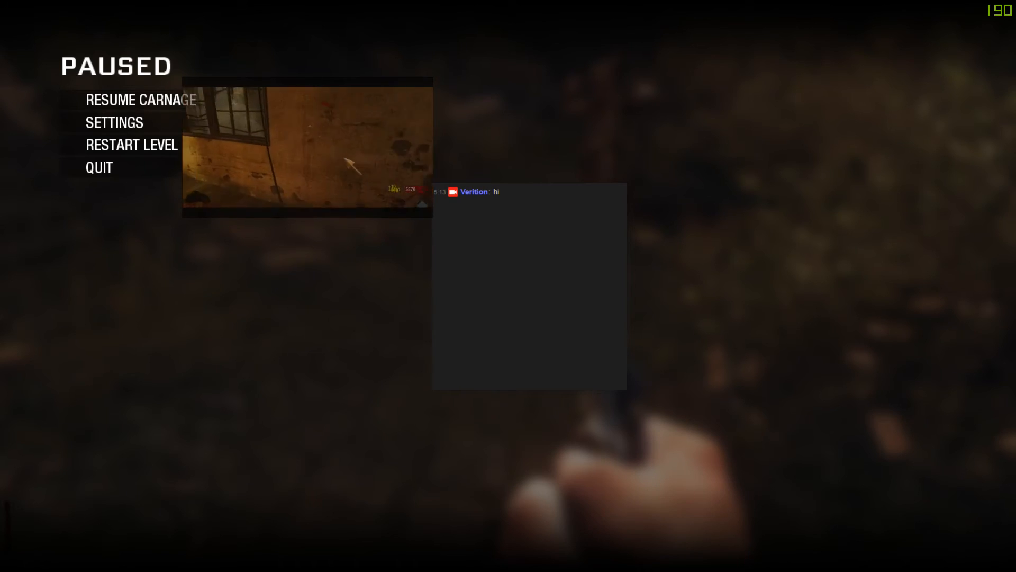
{"action": "left_click", "coordinate": [12, 560]}
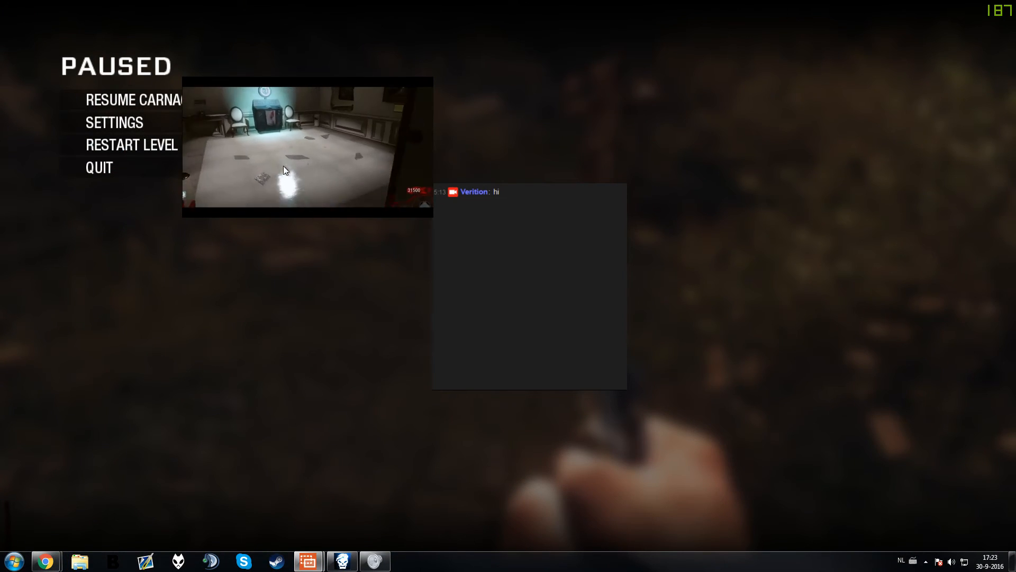
{"action": "right_click", "coordinate": [308, 146]}
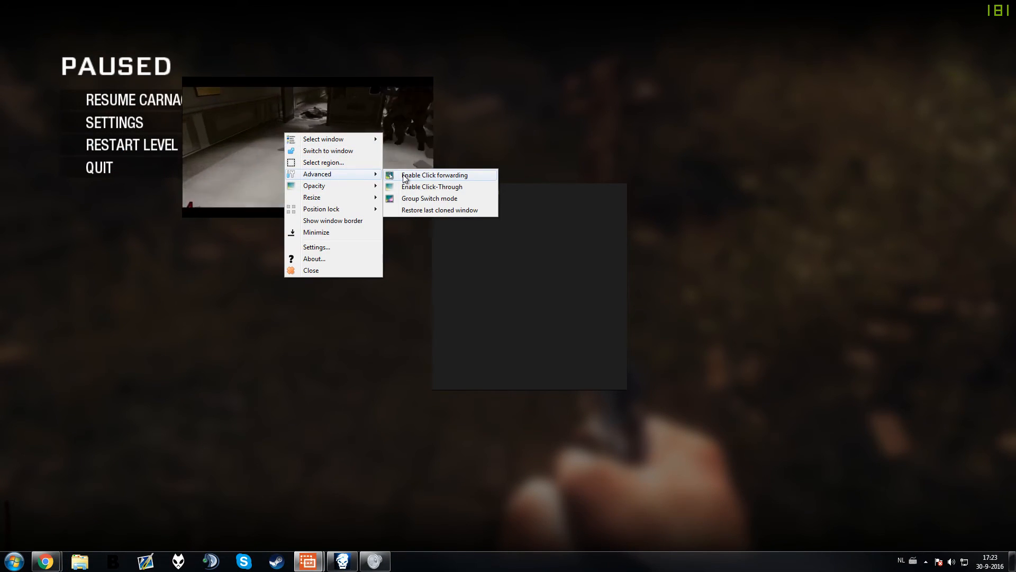
{"action": "mouse_move", "coordinate": [410, 190]}
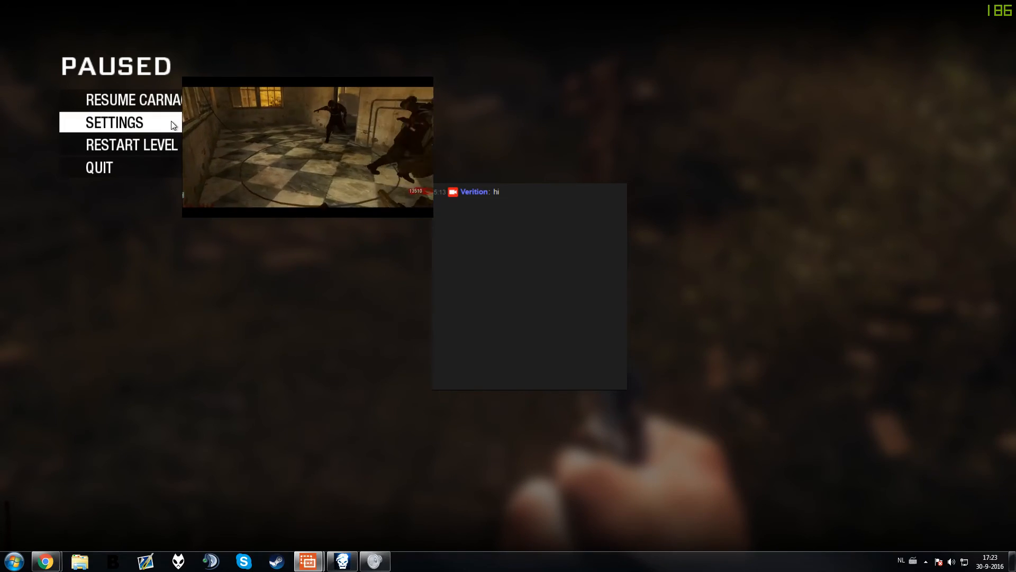
{"action": "left_click", "coordinate": [114, 123]}
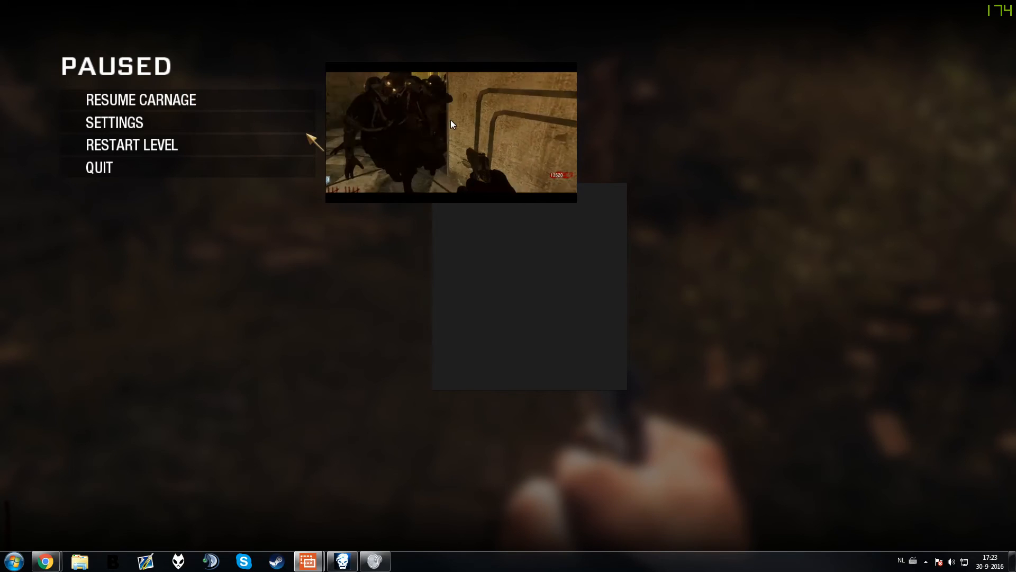
Open the video overlay's menu, then click inside the overlay to start the YouTube video
{"action": "right_click", "coordinate": [452, 124]}
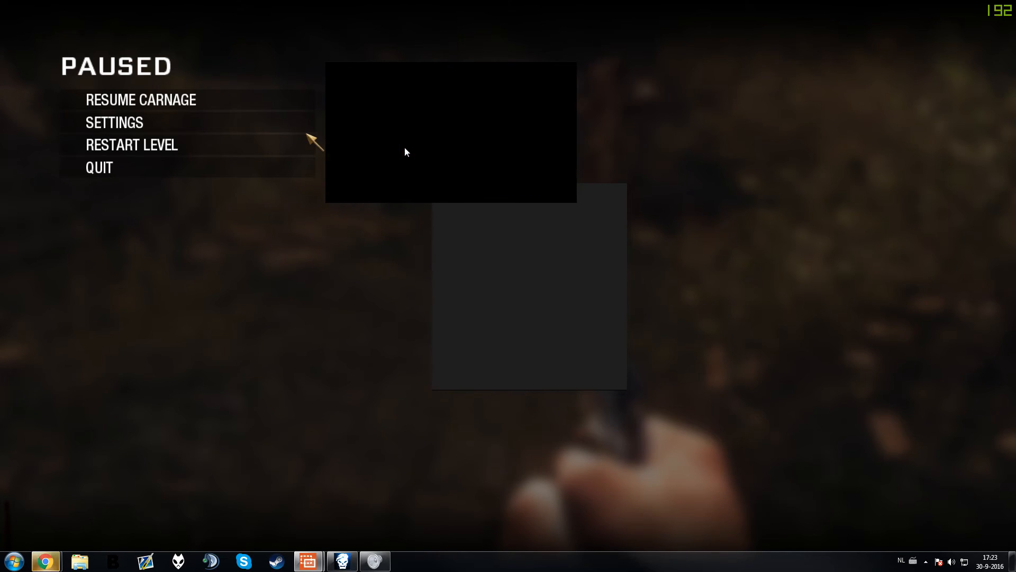
{"action": "left_click", "coordinate": [450, 132]}
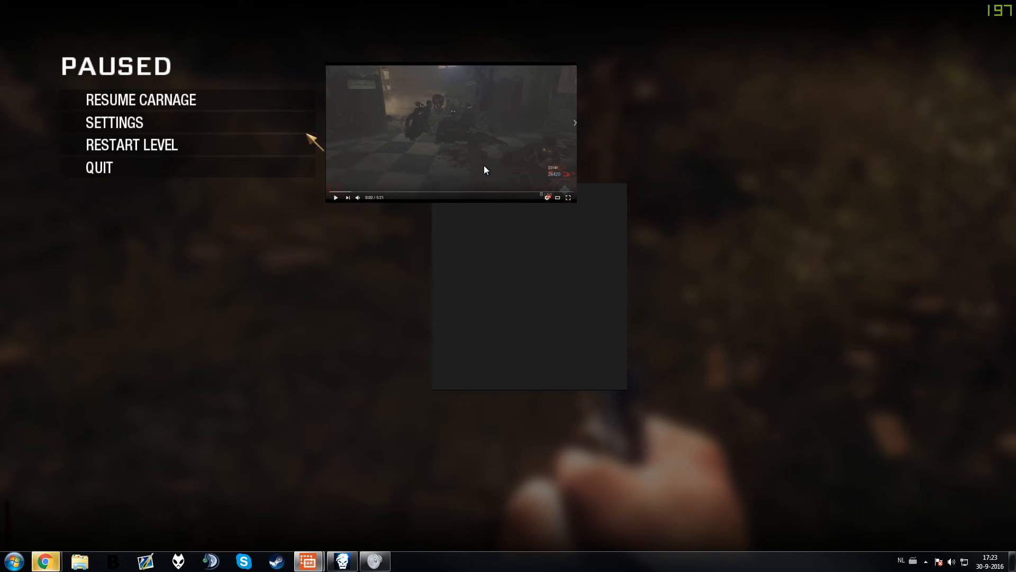
{"action": "mouse_move", "coordinate": [45, 561]}
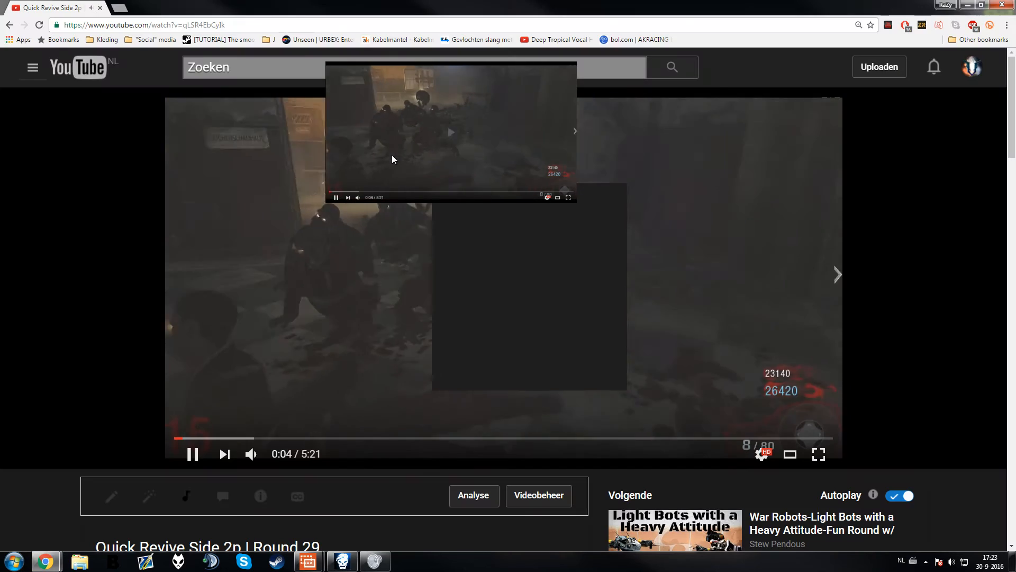
Turn on Show window border for the video overlay and set its opacity to 25%
{"action": "right_click", "coordinate": [372, 143]}
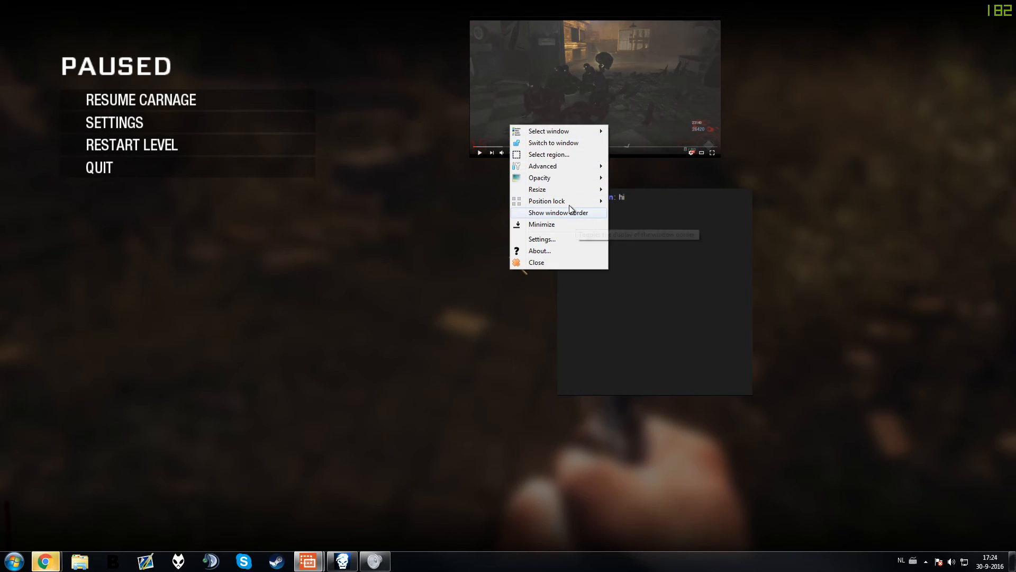
{"action": "left_click", "coordinate": [558, 213]}
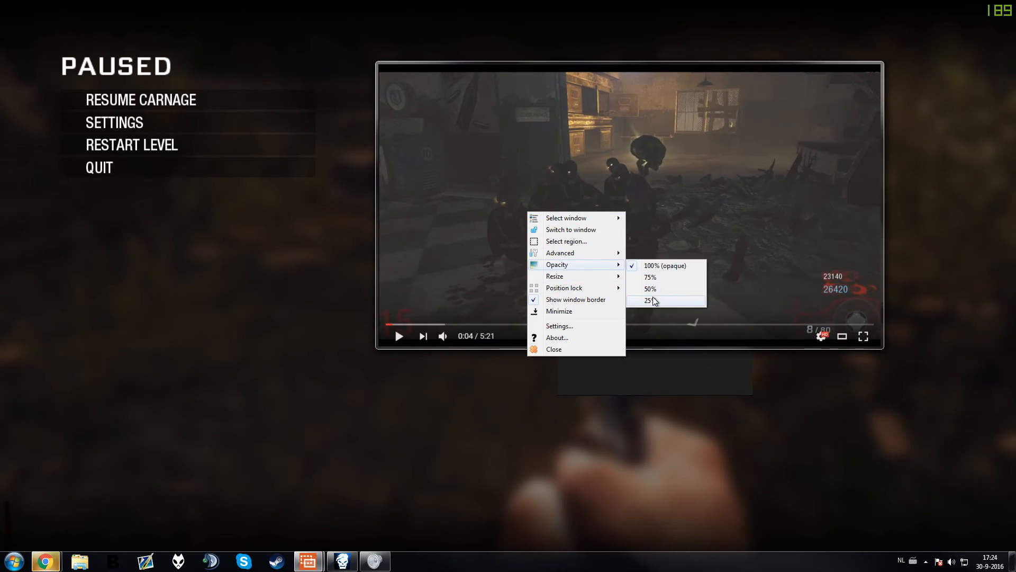
{"action": "left_click", "coordinate": [650, 300]}
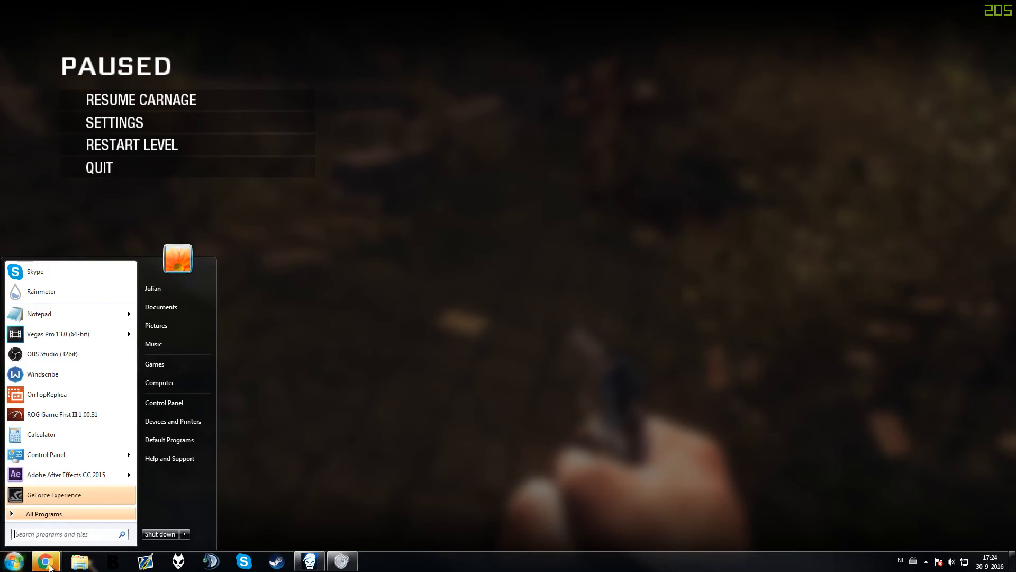
Launch Chrome and open the ontopreplica.codeplex.com home page
{"action": "left_click", "coordinate": [44, 560]}
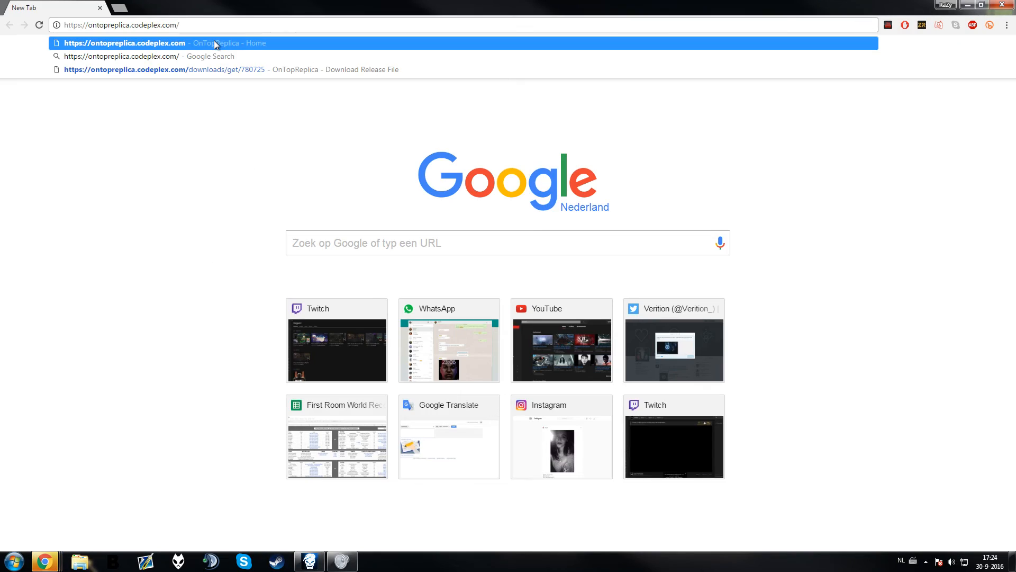
{"action": "left_click", "coordinate": [121, 42]}
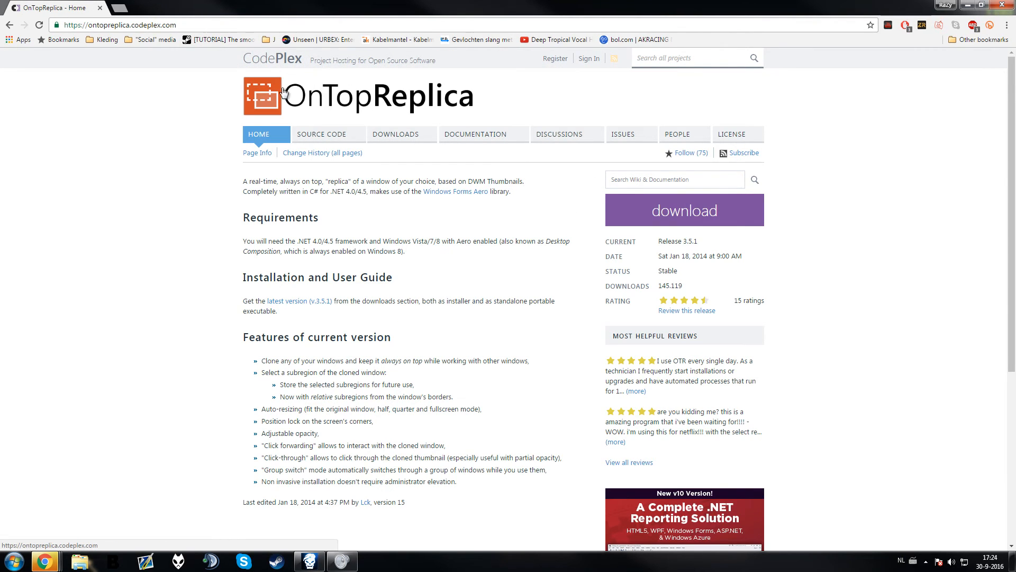
{"action": "left_click", "coordinate": [15, 560]}
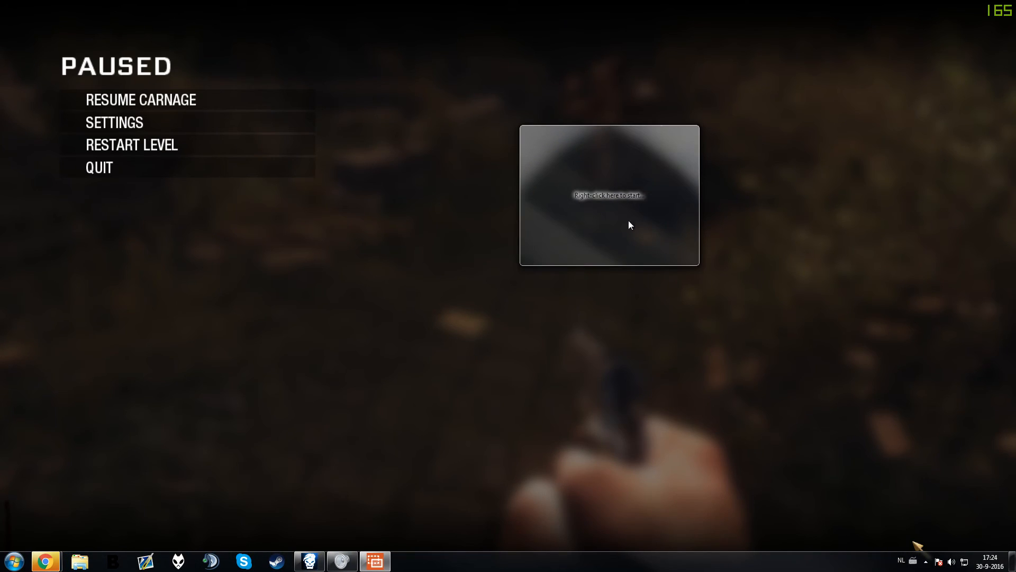
{"action": "mouse_move", "coordinate": [613, 209]}
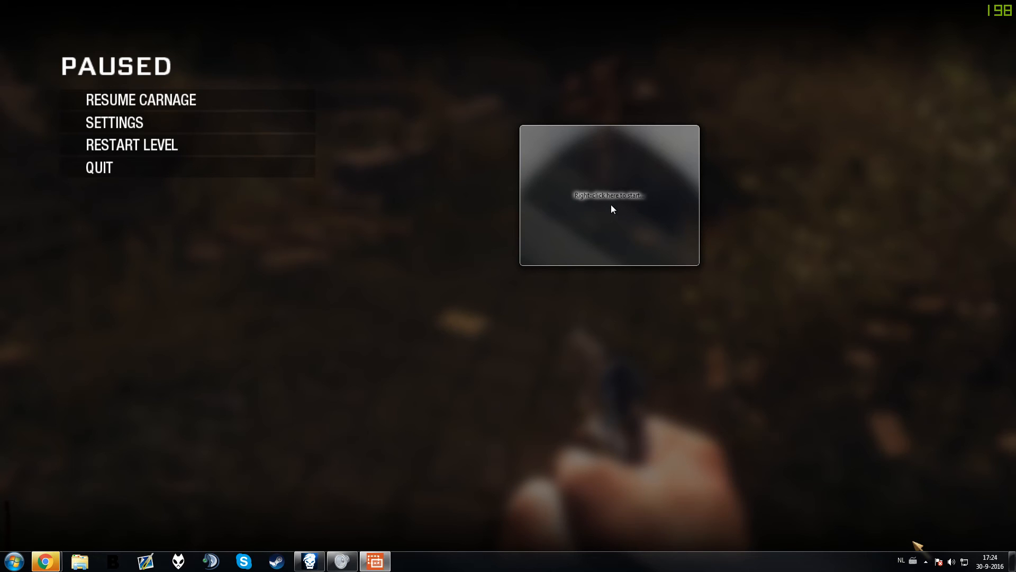
Open the empty OnTopReplica window's menu to select Twitch - Google Chrome as its source
{"action": "right_click", "coordinate": [609, 196]}
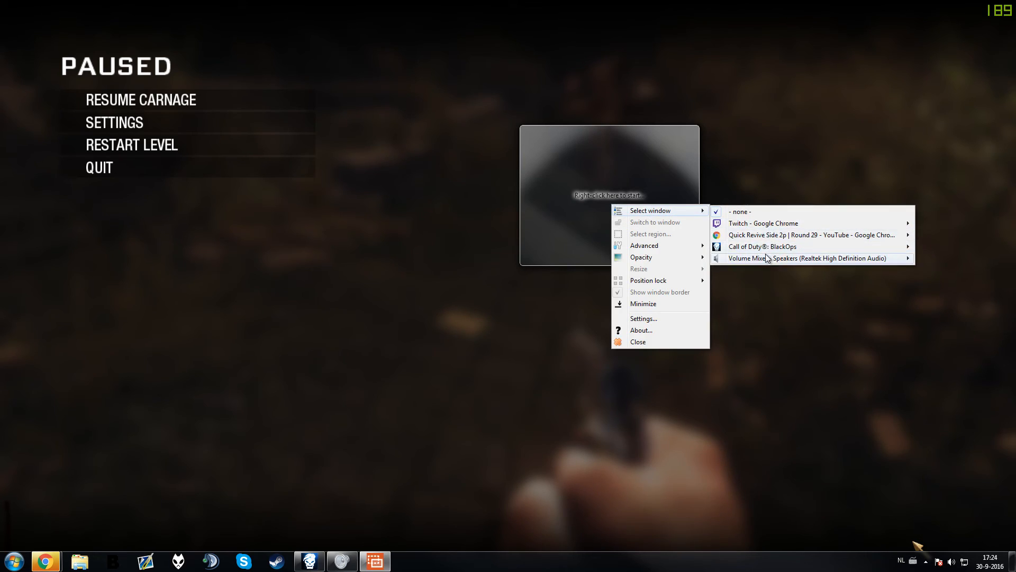
{"action": "mouse_move", "coordinate": [763, 222]}
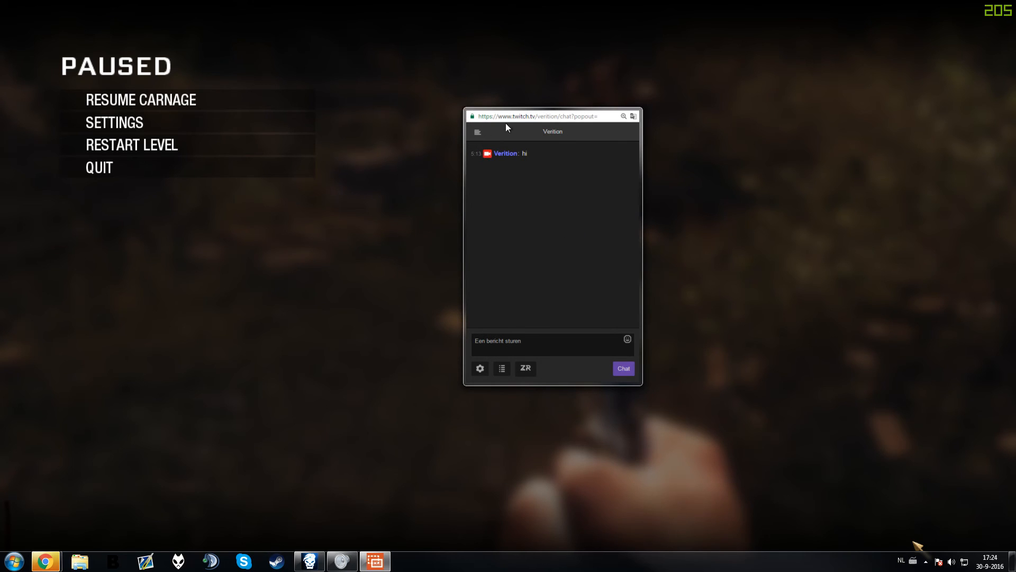
{"action": "mouse_move", "coordinate": [533, 243]}
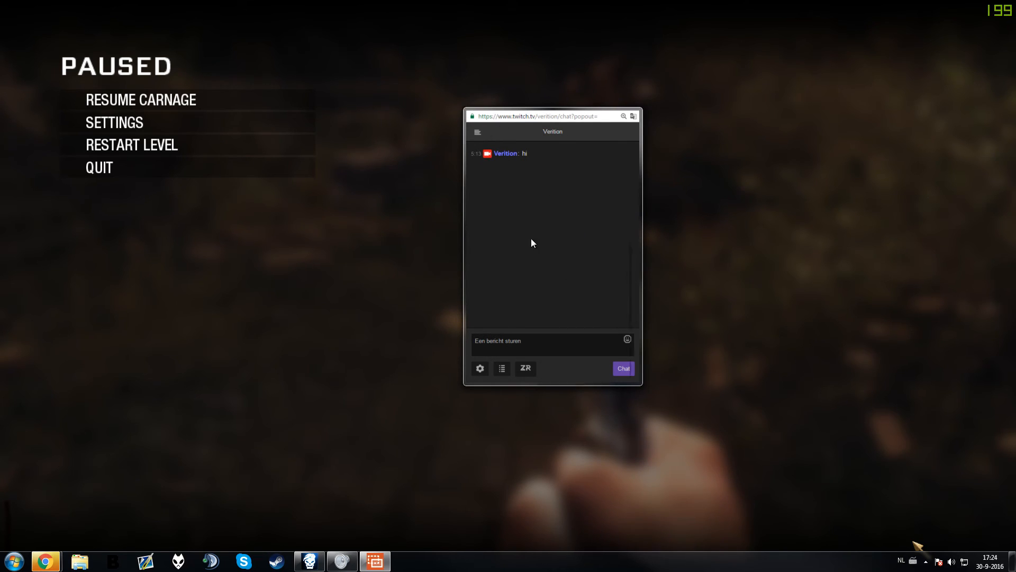
Crop the chat overlay with Select region, measuring the region relative to the window border
{"action": "right_click", "coordinate": [532, 243]}
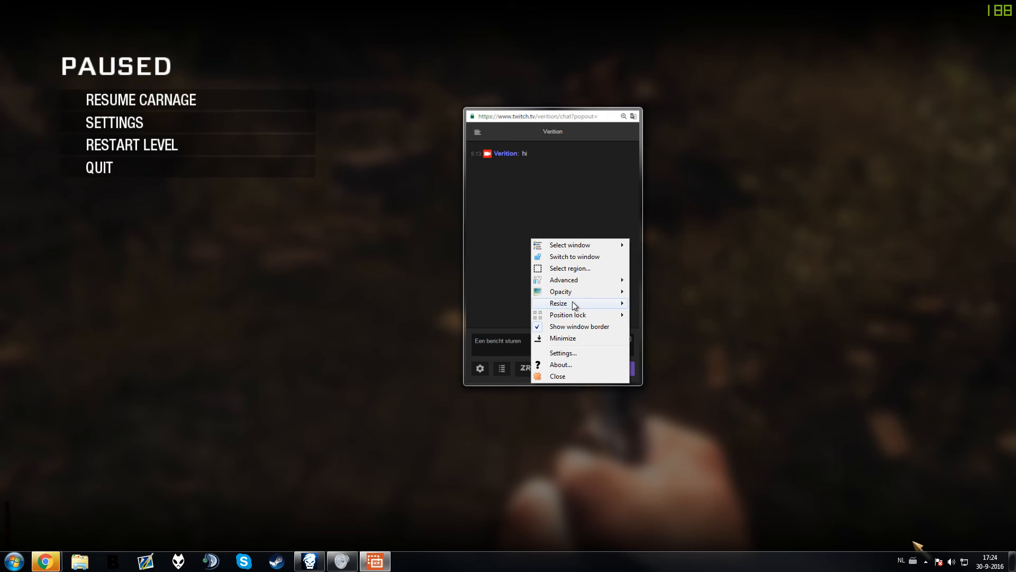
{"action": "mouse_move", "coordinate": [569, 268]}
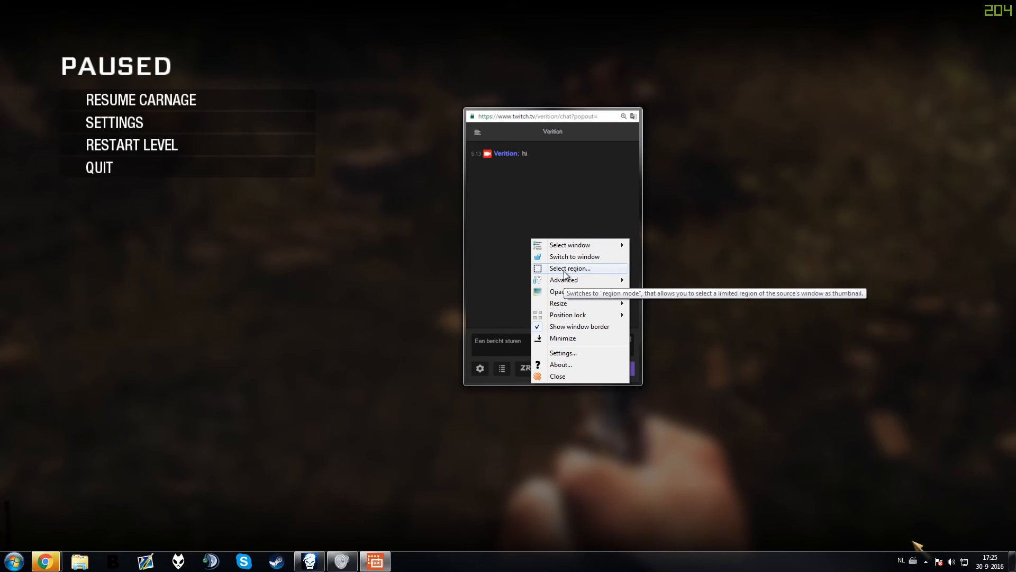
{"action": "left_click", "coordinate": [570, 267]}
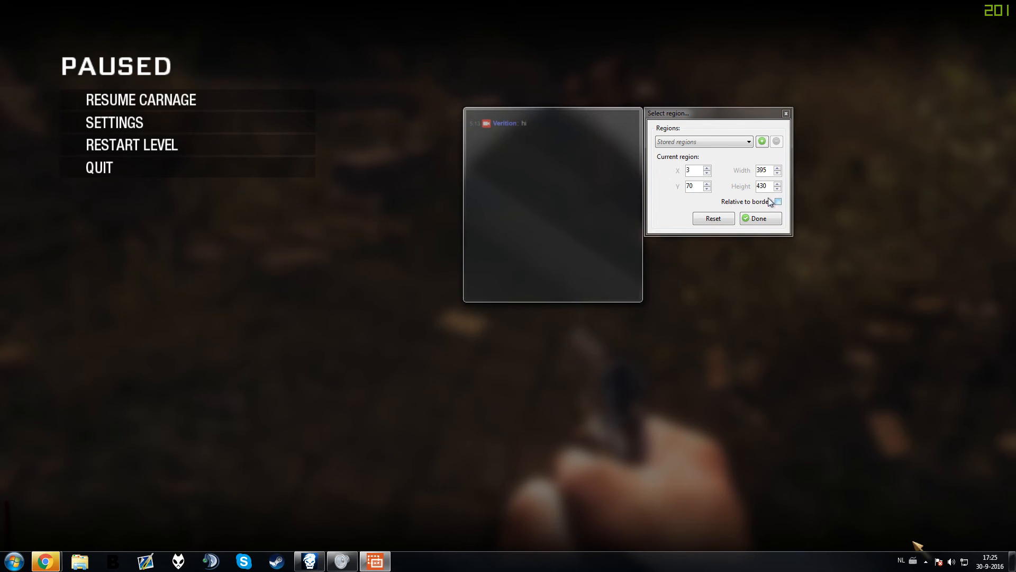
{"action": "left_click", "coordinate": [760, 217]}
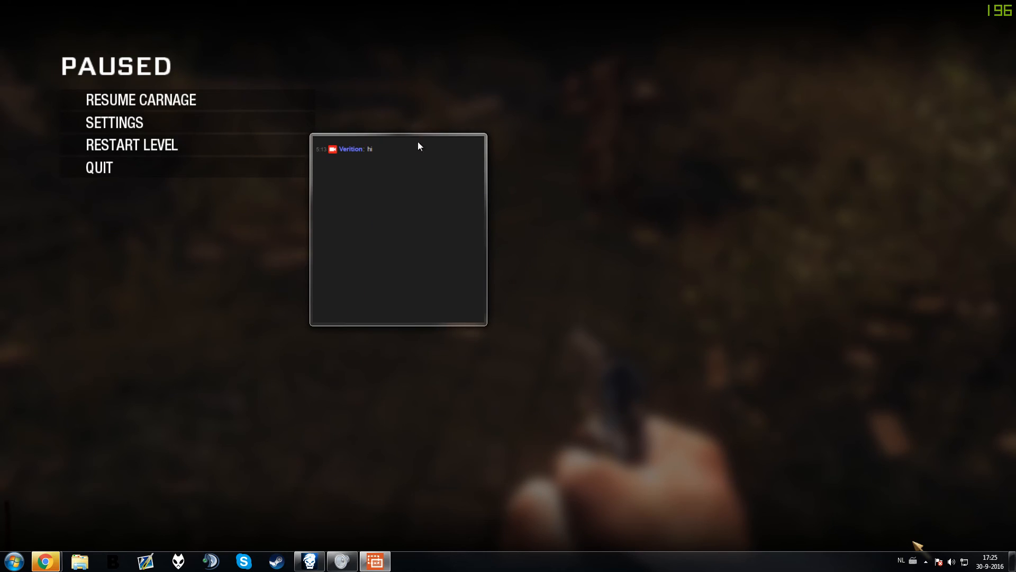
Uncheck Show window border on the cropped Twitch chat overlay
{"action": "right_click", "coordinate": [418, 146]}
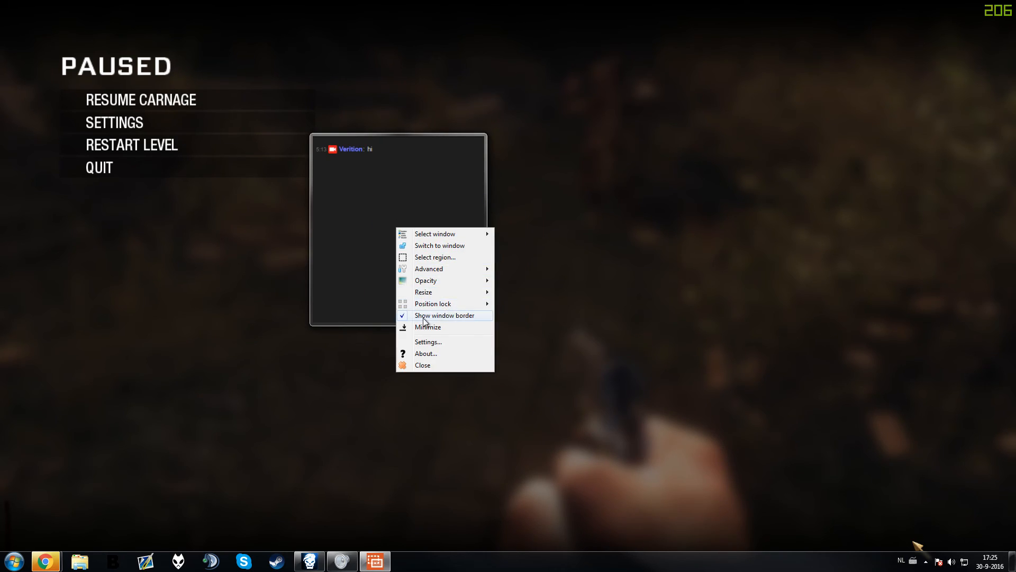
{"action": "mouse_move", "coordinate": [459, 324]}
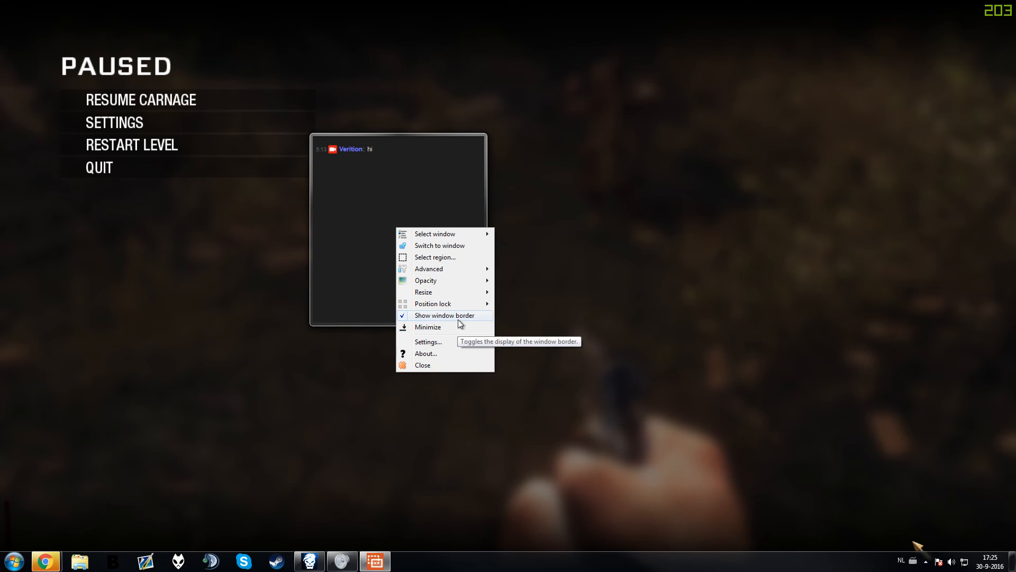
{"action": "left_click", "coordinate": [444, 315]}
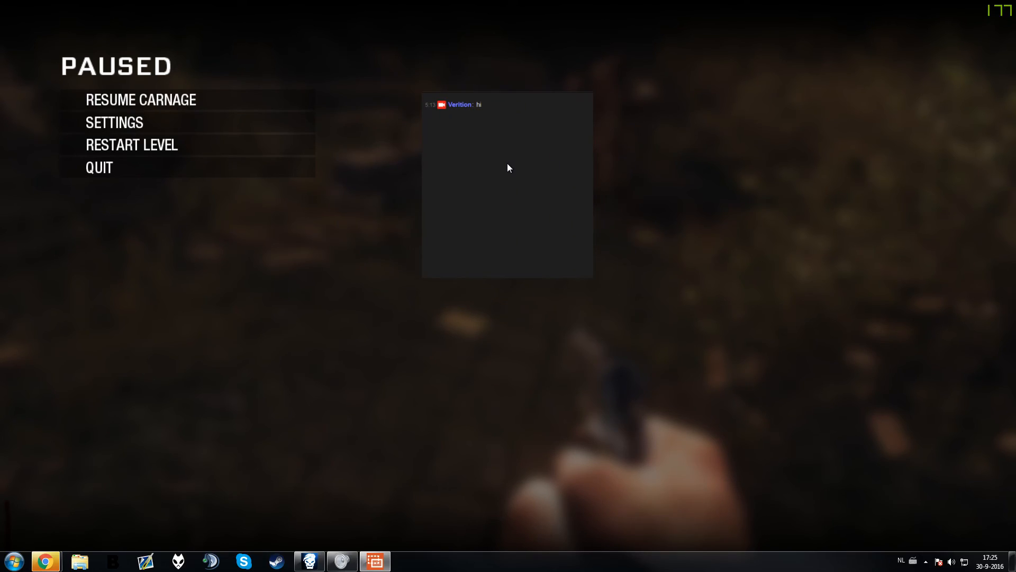
Reopen the chat overlay's options, resume the game to test it, and Alt+Tab back
{"action": "right_click", "coordinate": [508, 167]}
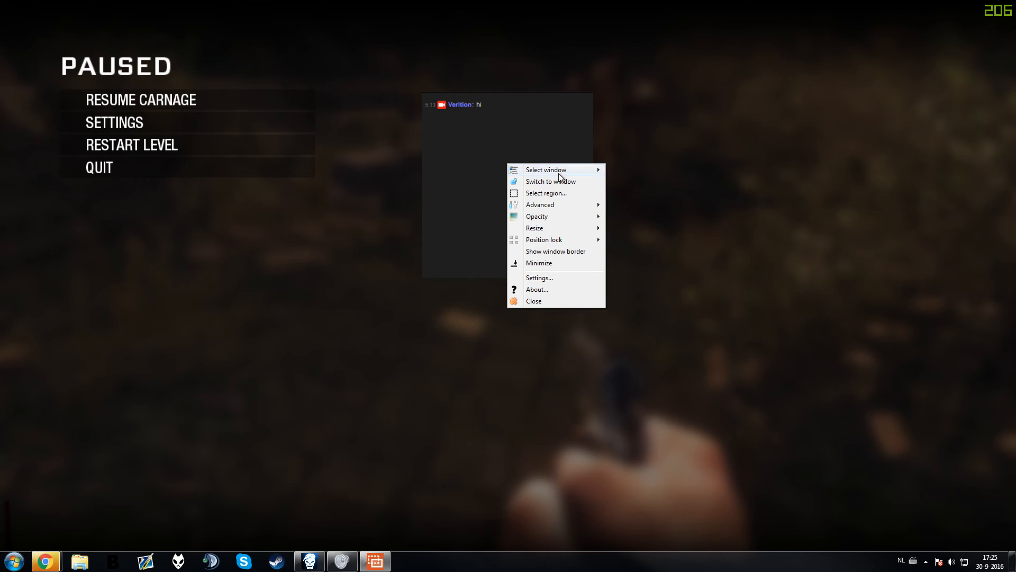
{"action": "mouse_move", "coordinate": [534, 228]}
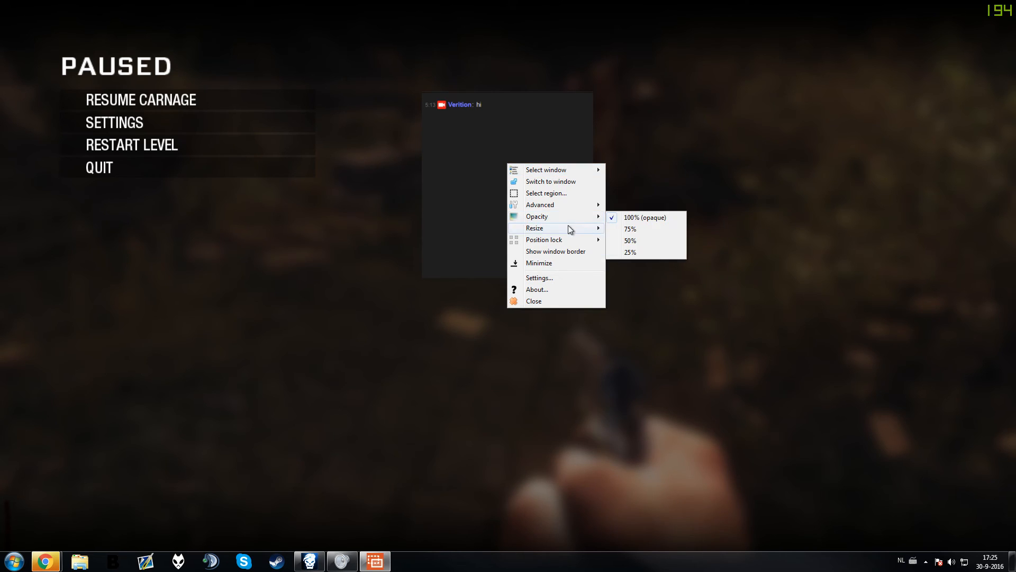
{"action": "mouse_move", "coordinate": [534, 228]}
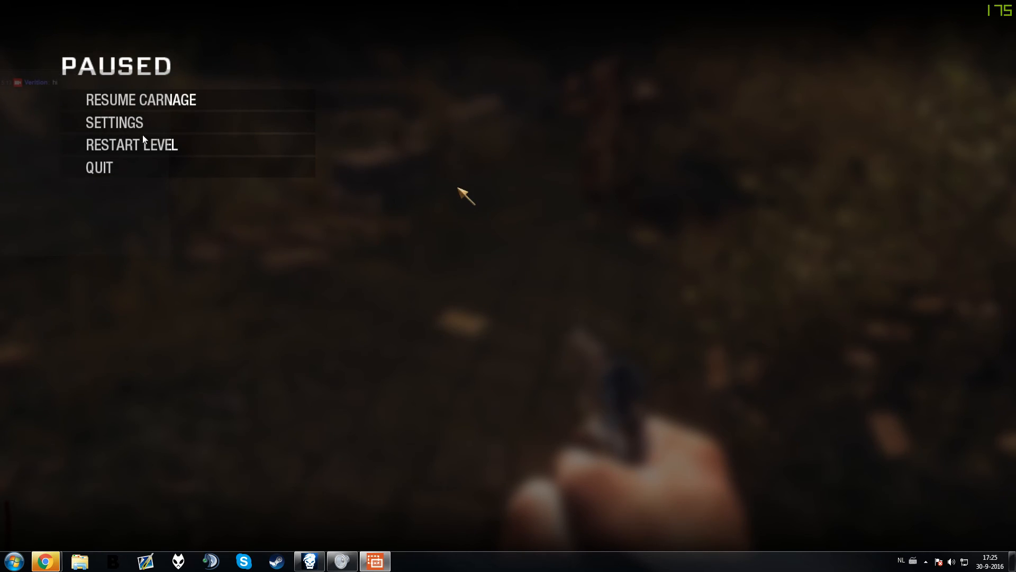
{"action": "left_click", "coordinate": [141, 100]}
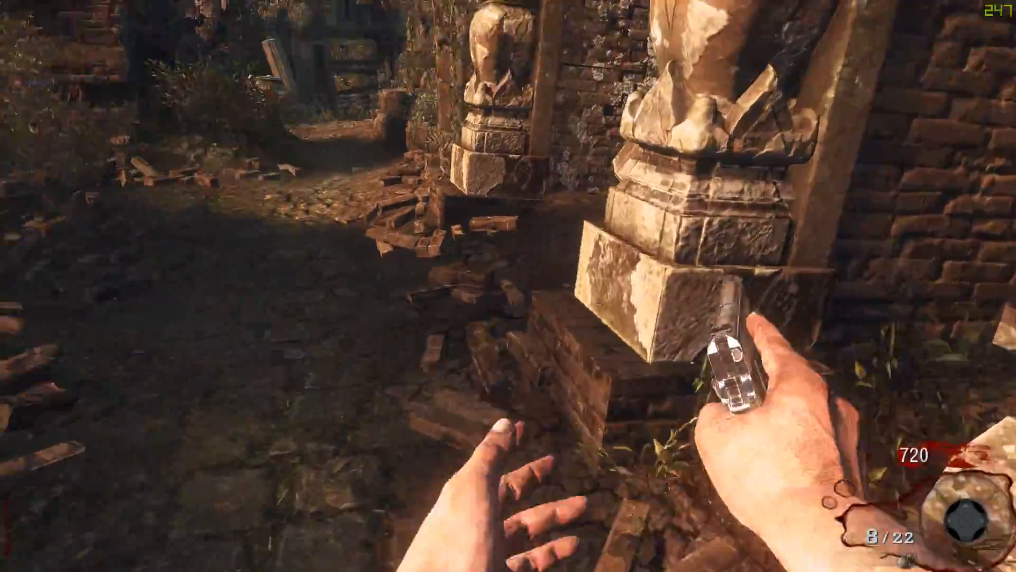
{"action": "key", "text": "alt+tab"}
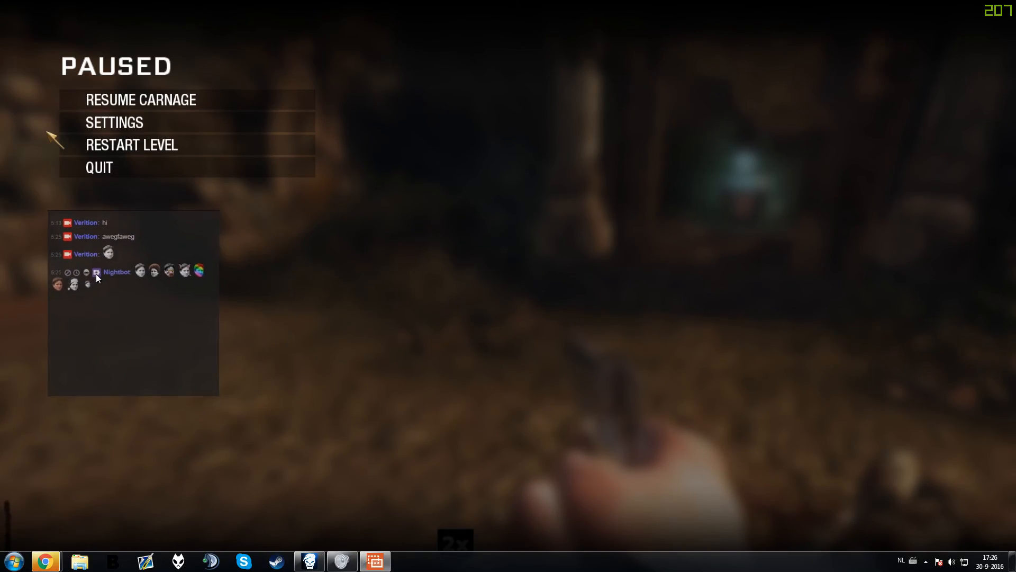
Reopen the chat overlay's menu, toggle Show window border and move it higher along the left
{"action": "right_click", "coordinate": [98, 279]}
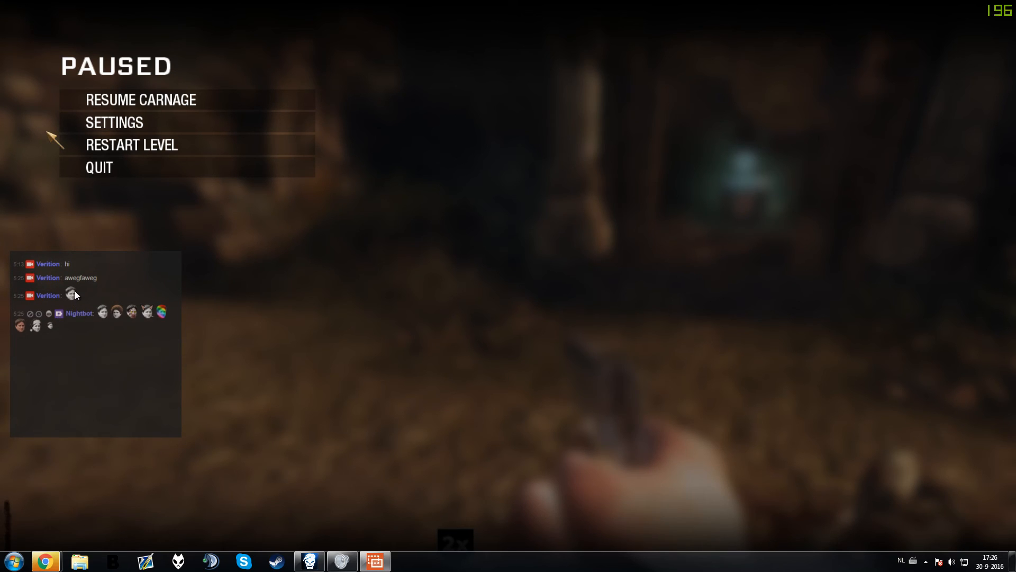
{"action": "mouse_move", "coordinate": [60, 369]}
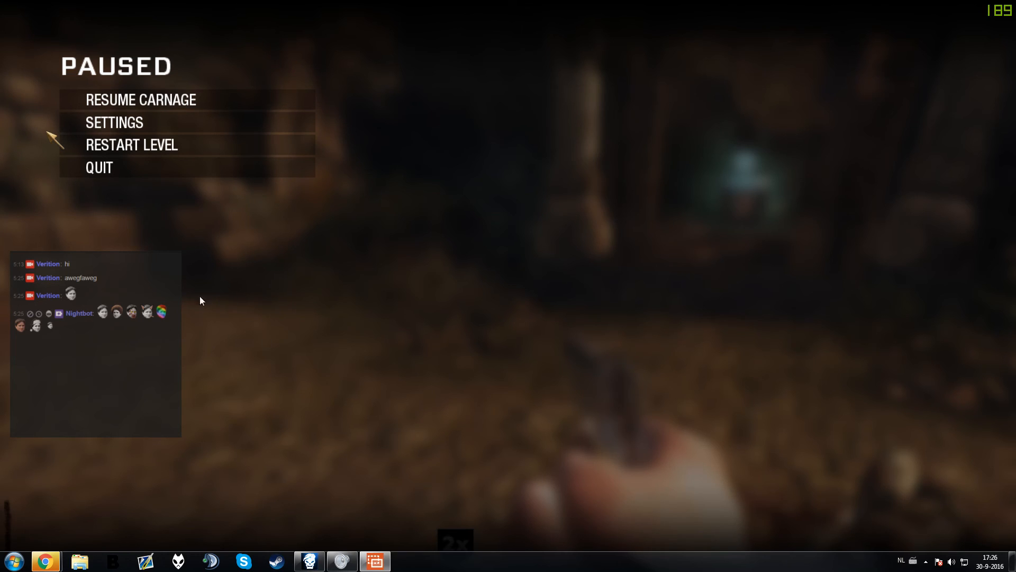
{"action": "right_click", "coordinate": [201, 300]}
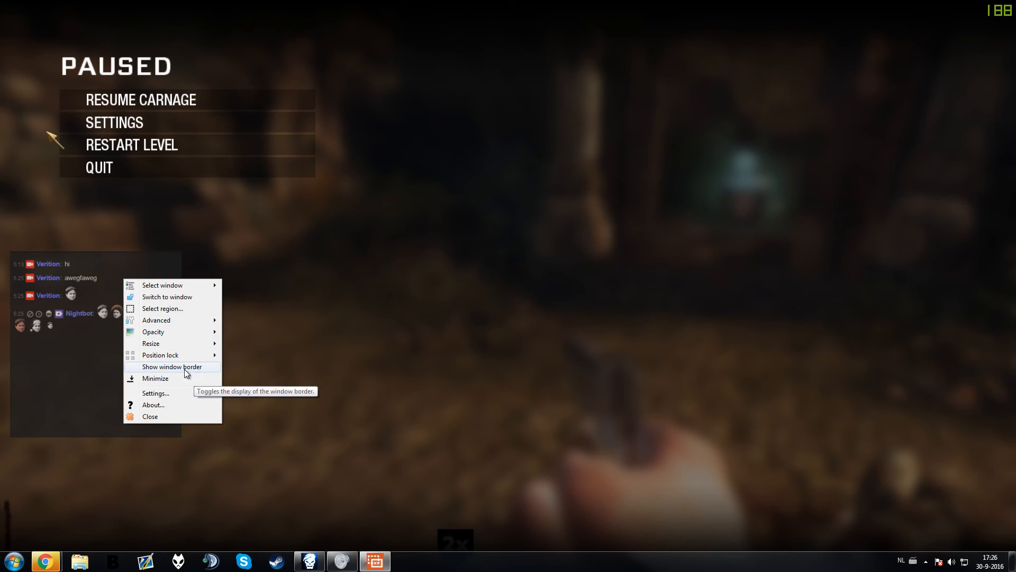
{"action": "left_click", "coordinate": [174, 366]}
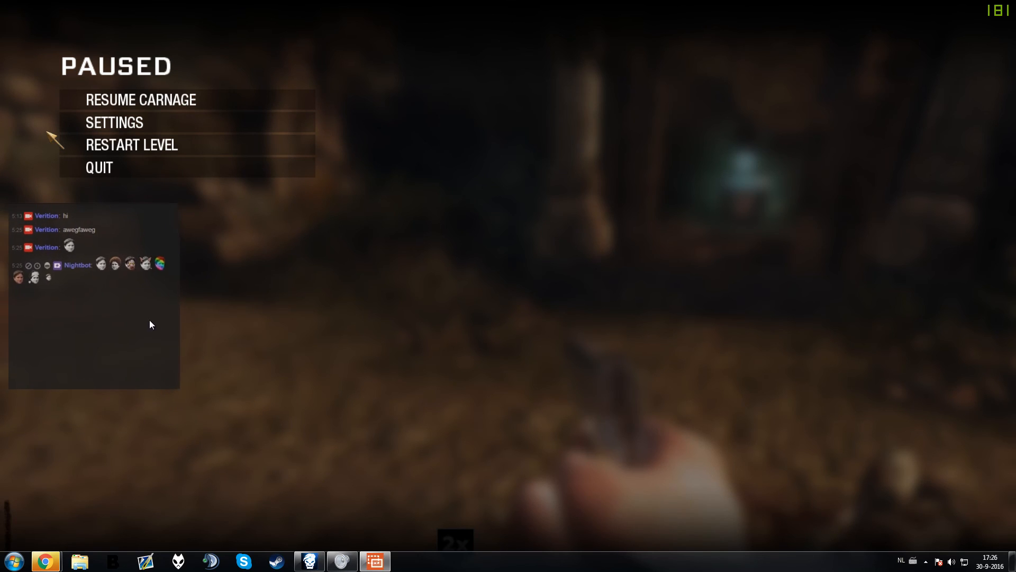
Launch a second OnTopReplica overlay mirroring the YouTube Chrome window
{"action": "left_click", "coordinate": [12, 559]}
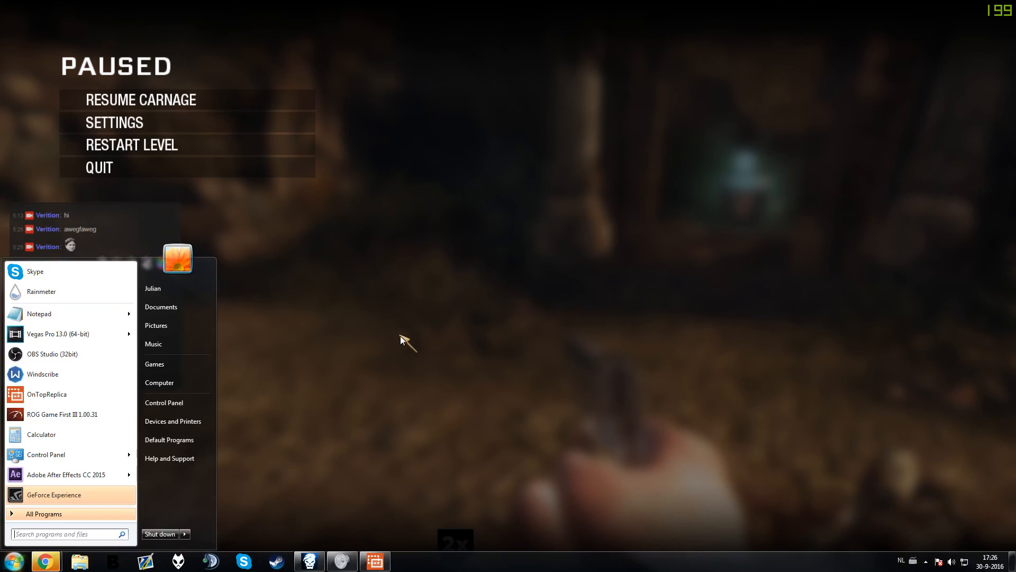
{"action": "mouse_move", "coordinate": [346, 515]}
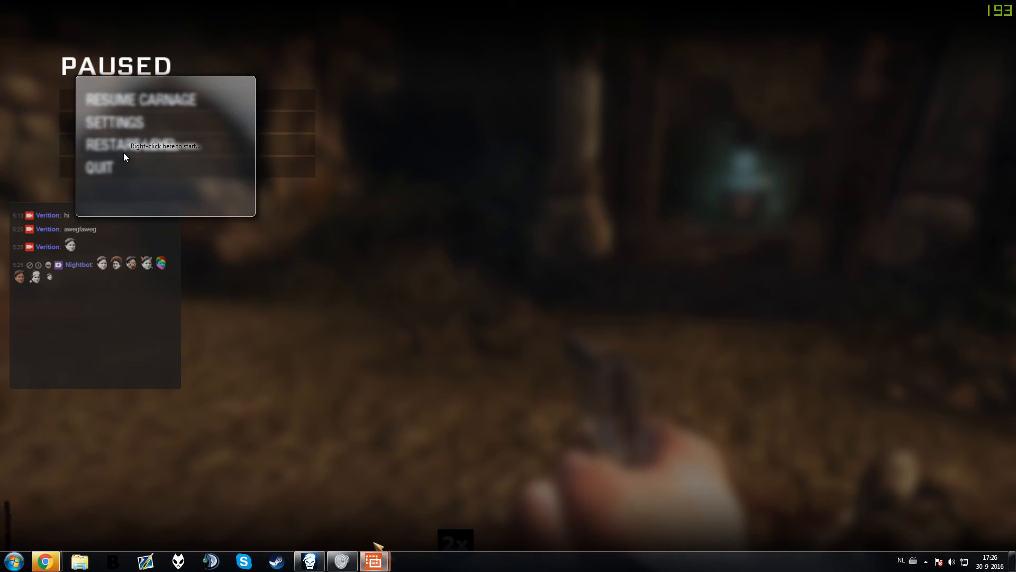
{"action": "right_click", "coordinate": [393, 151]}
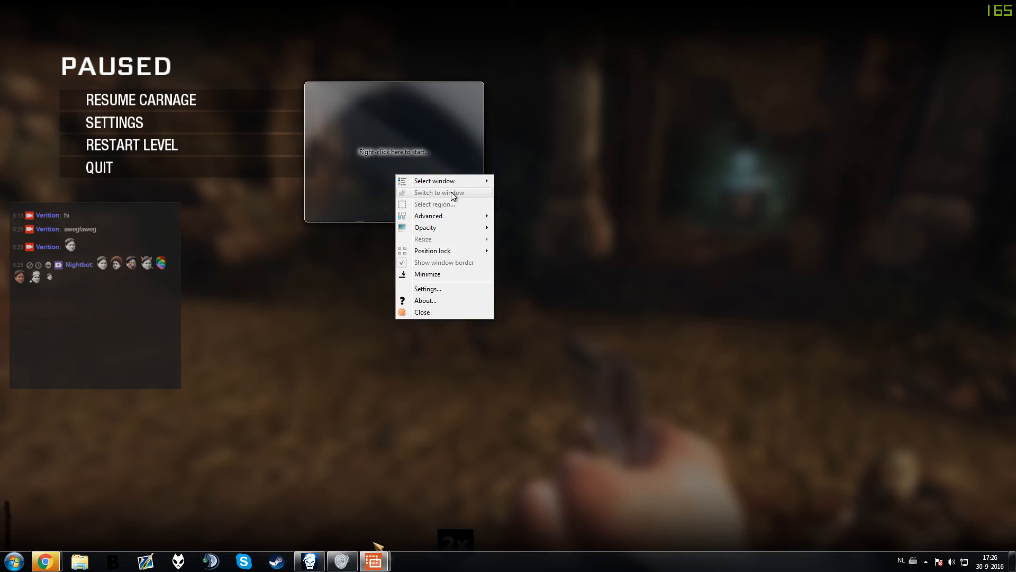
{"action": "mouse_move", "coordinate": [428, 216]}
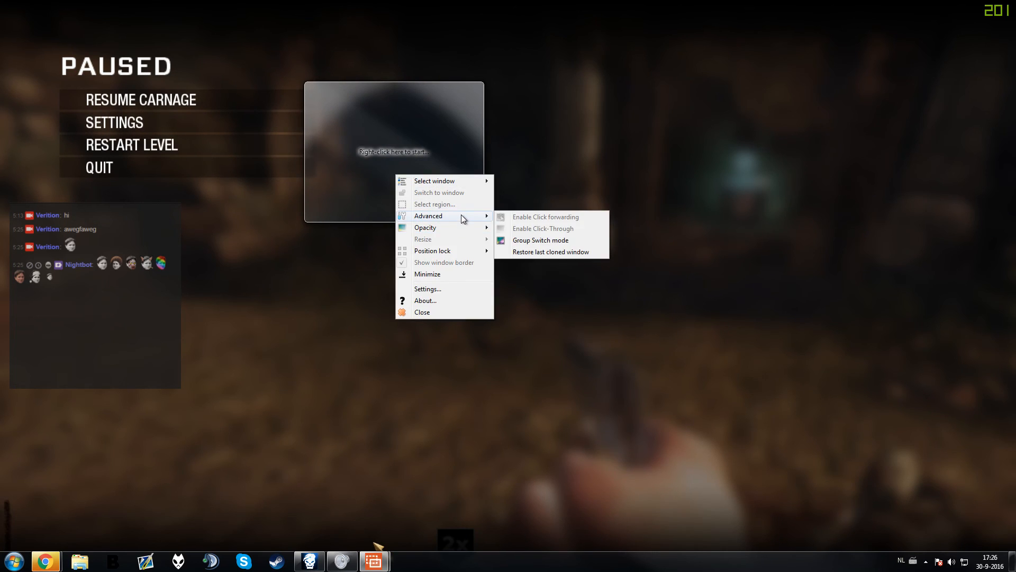
{"action": "mouse_move", "coordinate": [434, 181]}
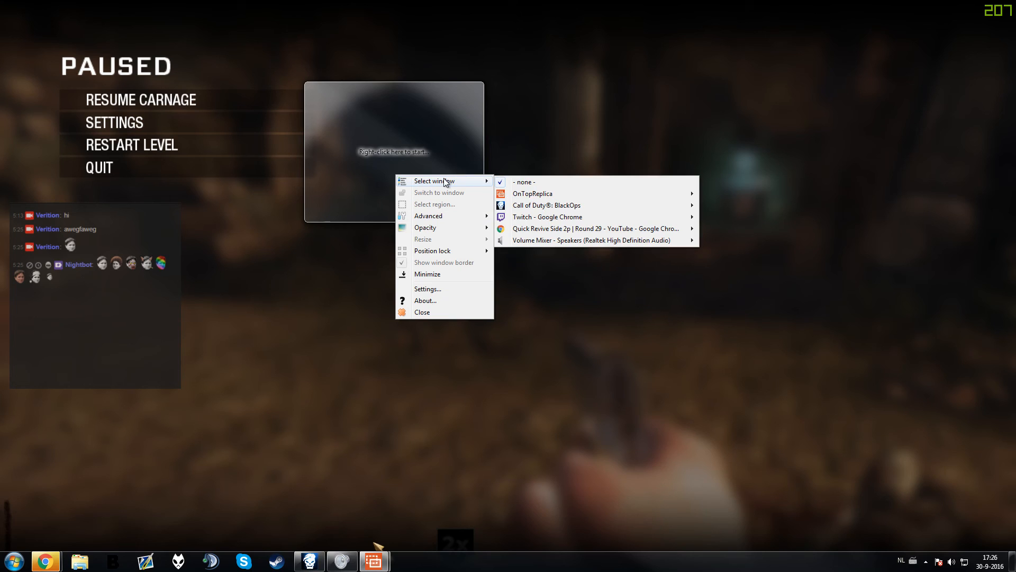
{"action": "mouse_move", "coordinate": [548, 216]}
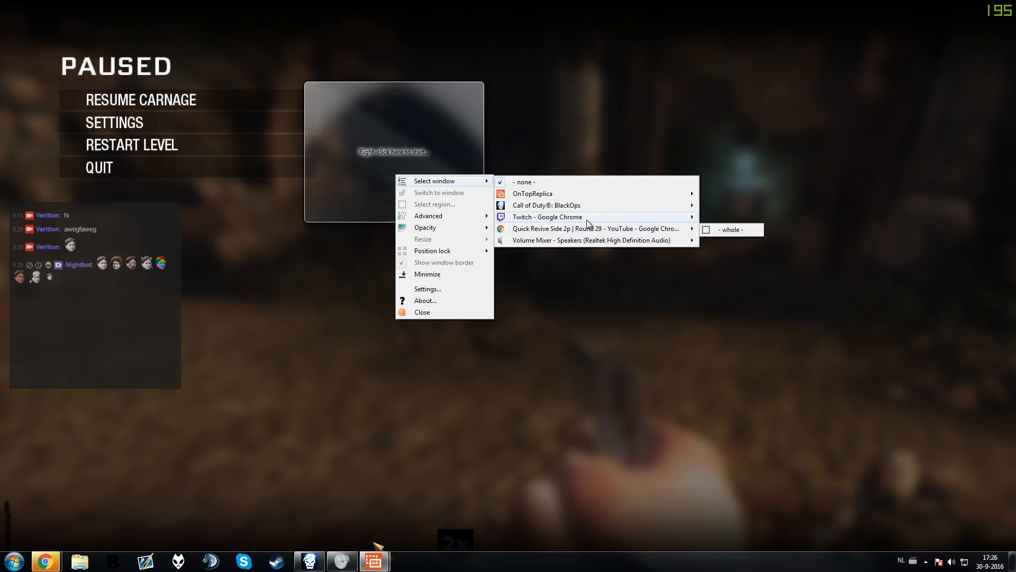
{"action": "left_click", "coordinate": [728, 229]}
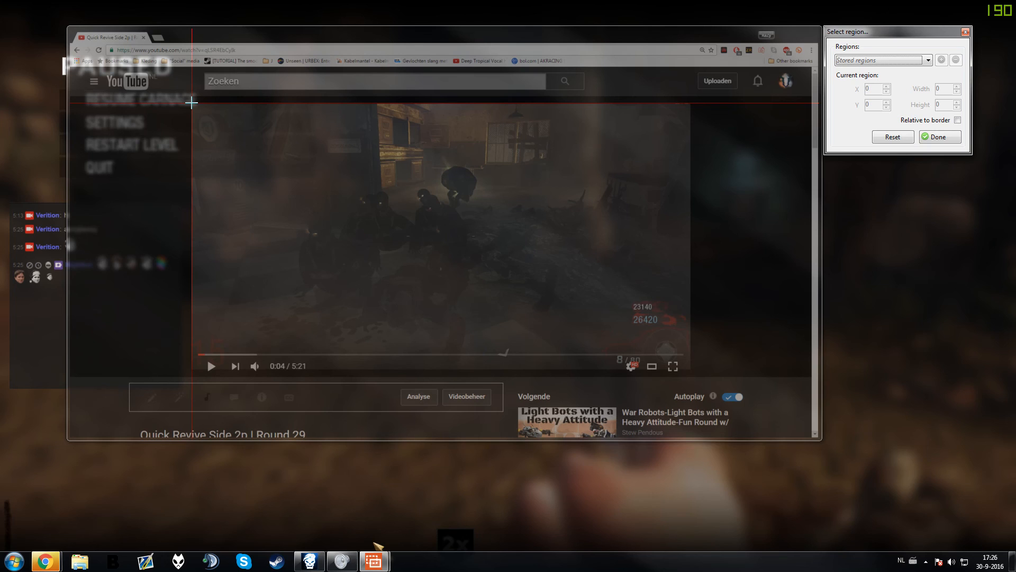
Crop the overlay to the YouTube video player rectangle and confirm with Done
{"action": "left_click_drag", "start_coordinate": [191, 102], "coordinate": [487, 328]}
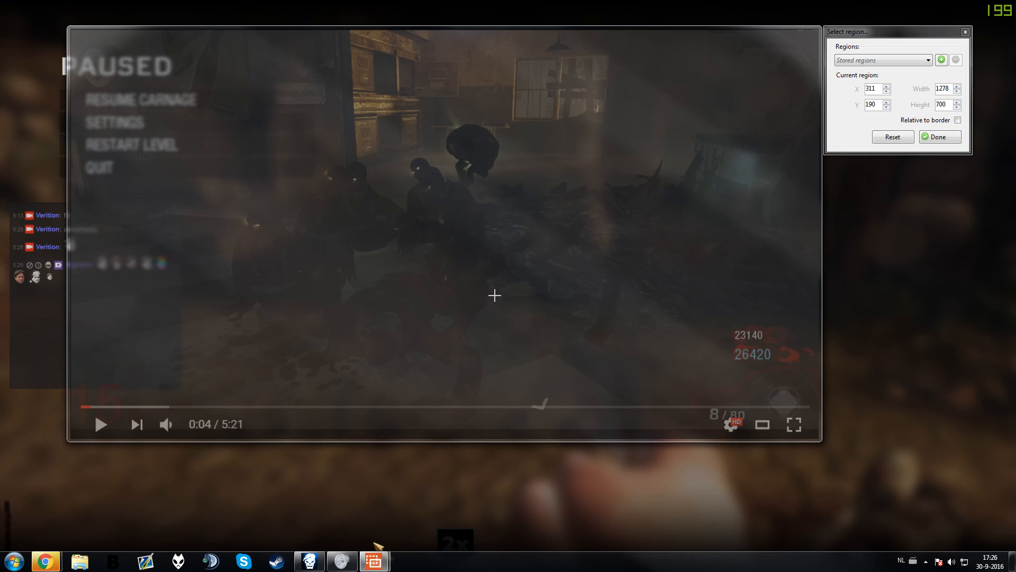
{"action": "left_click", "coordinate": [938, 137]}
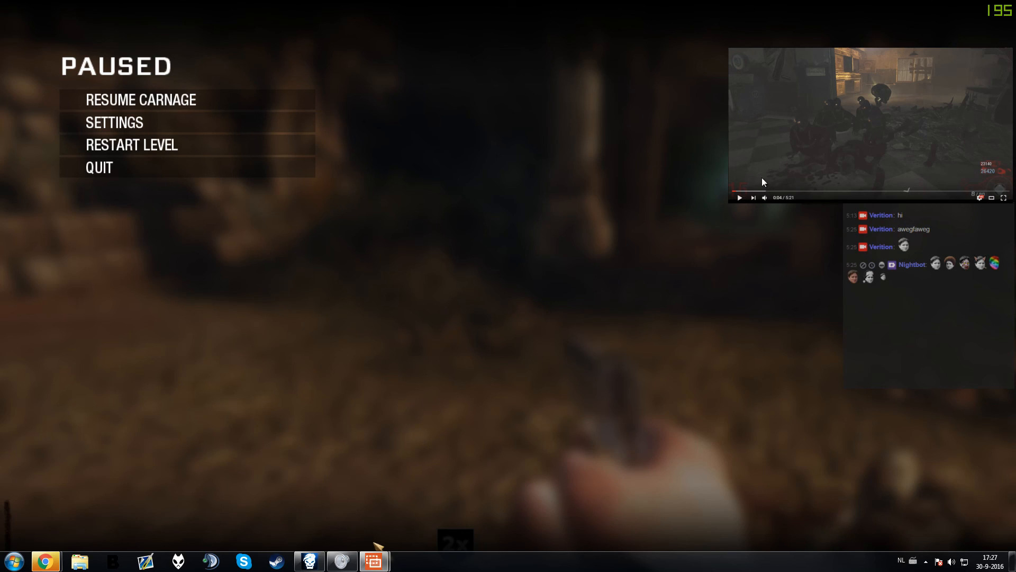
{"action": "mouse_move", "coordinate": [792, 175]}
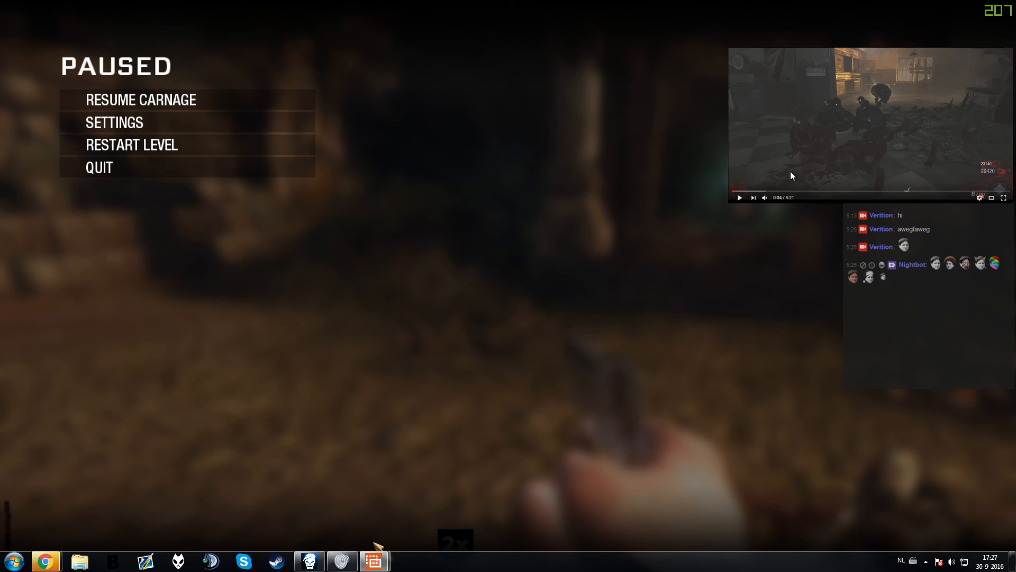
{"action": "mouse_move", "coordinate": [379, 548]}
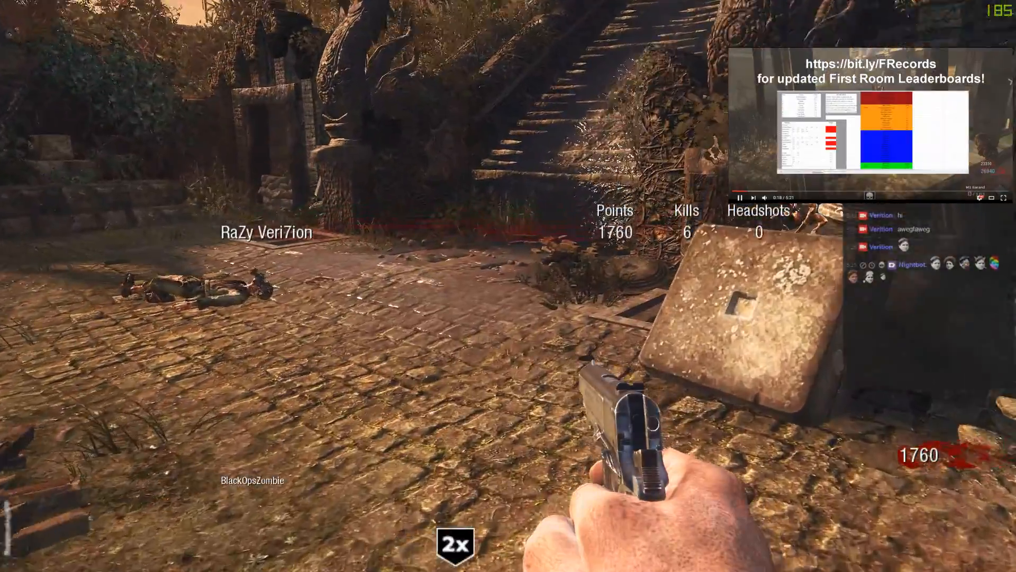
Pause Black Ops, then open the overlay's menu and the OnTopReplica taskbar menu
{"action": "key", "text": "Escape"}
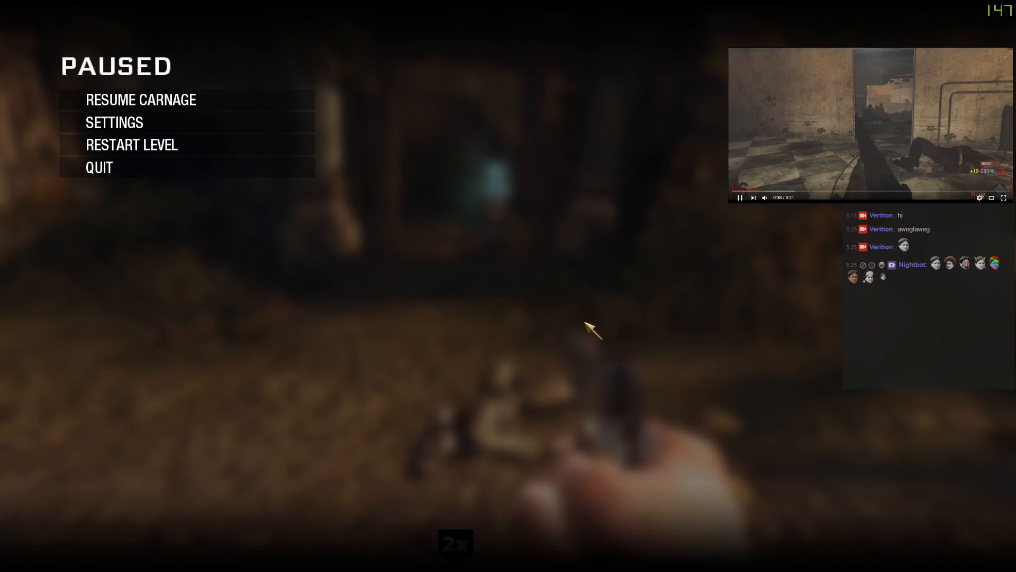
{"action": "right_click", "coordinate": [842, 130]}
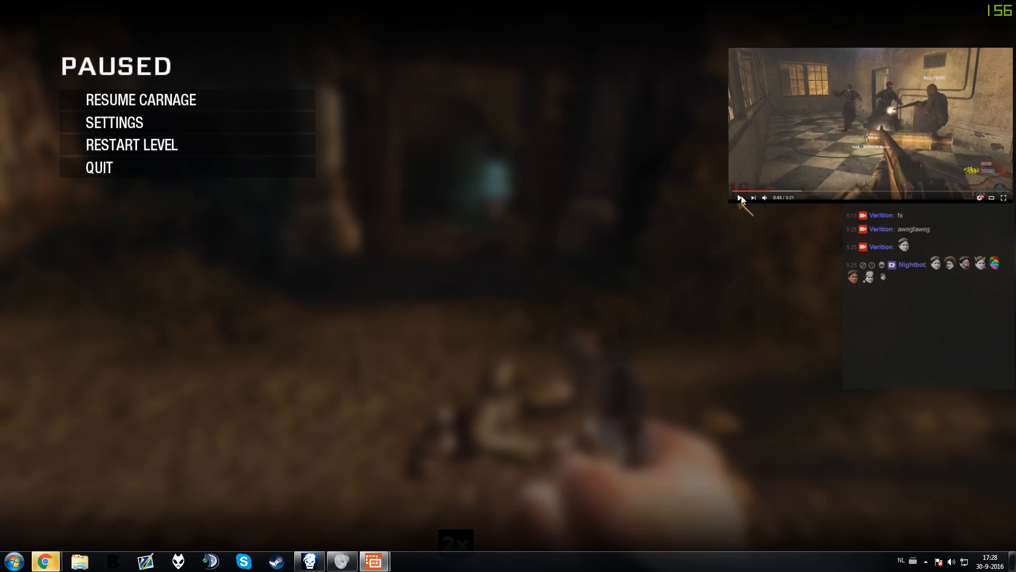
{"action": "right_click", "coordinate": [309, 560]}
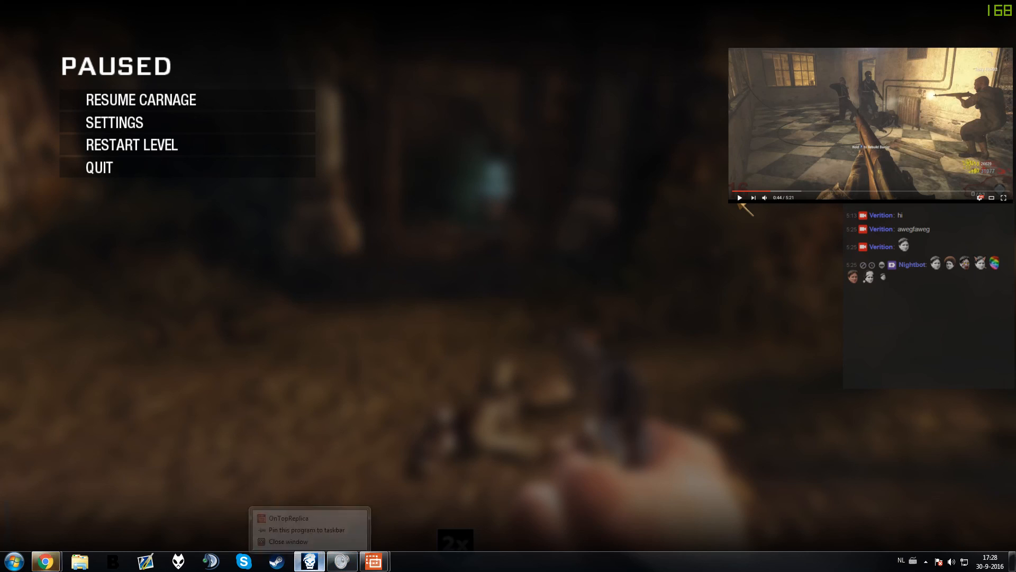